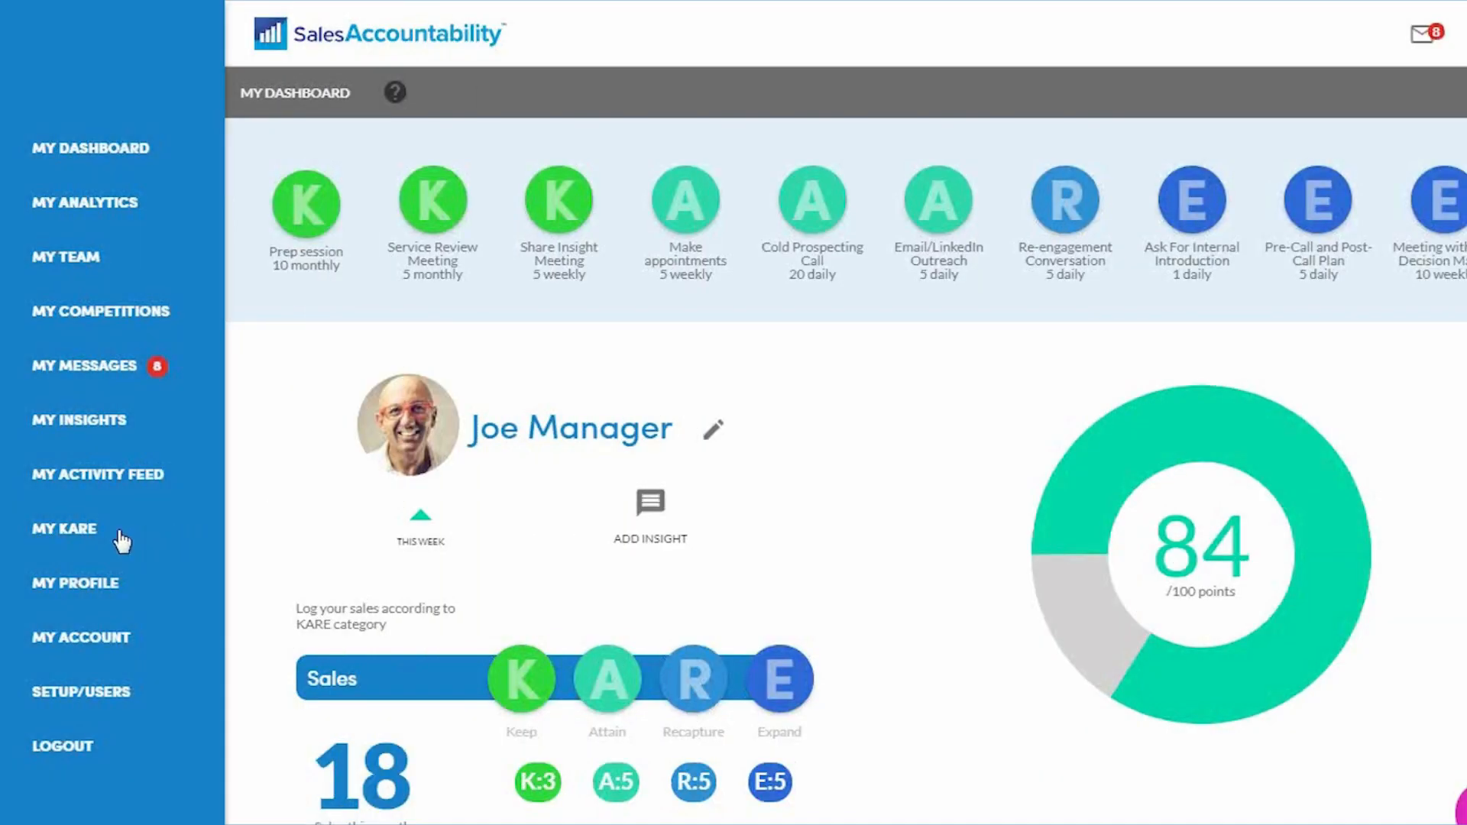
Leave the dashboard (Joe Manager, 84/100 points) for the My KARE page via the sidebar.
click(64, 529)
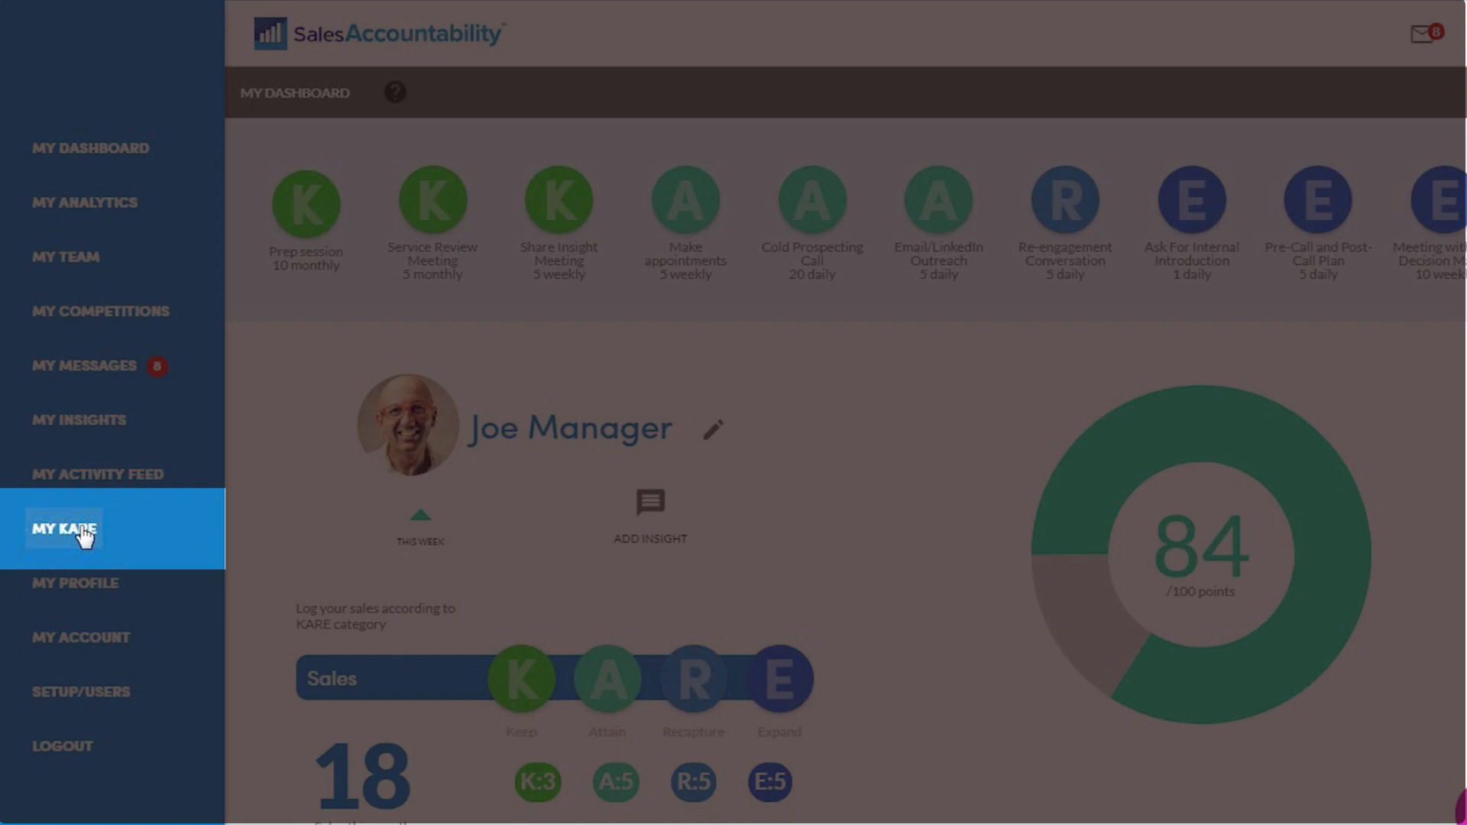
click(65, 529)
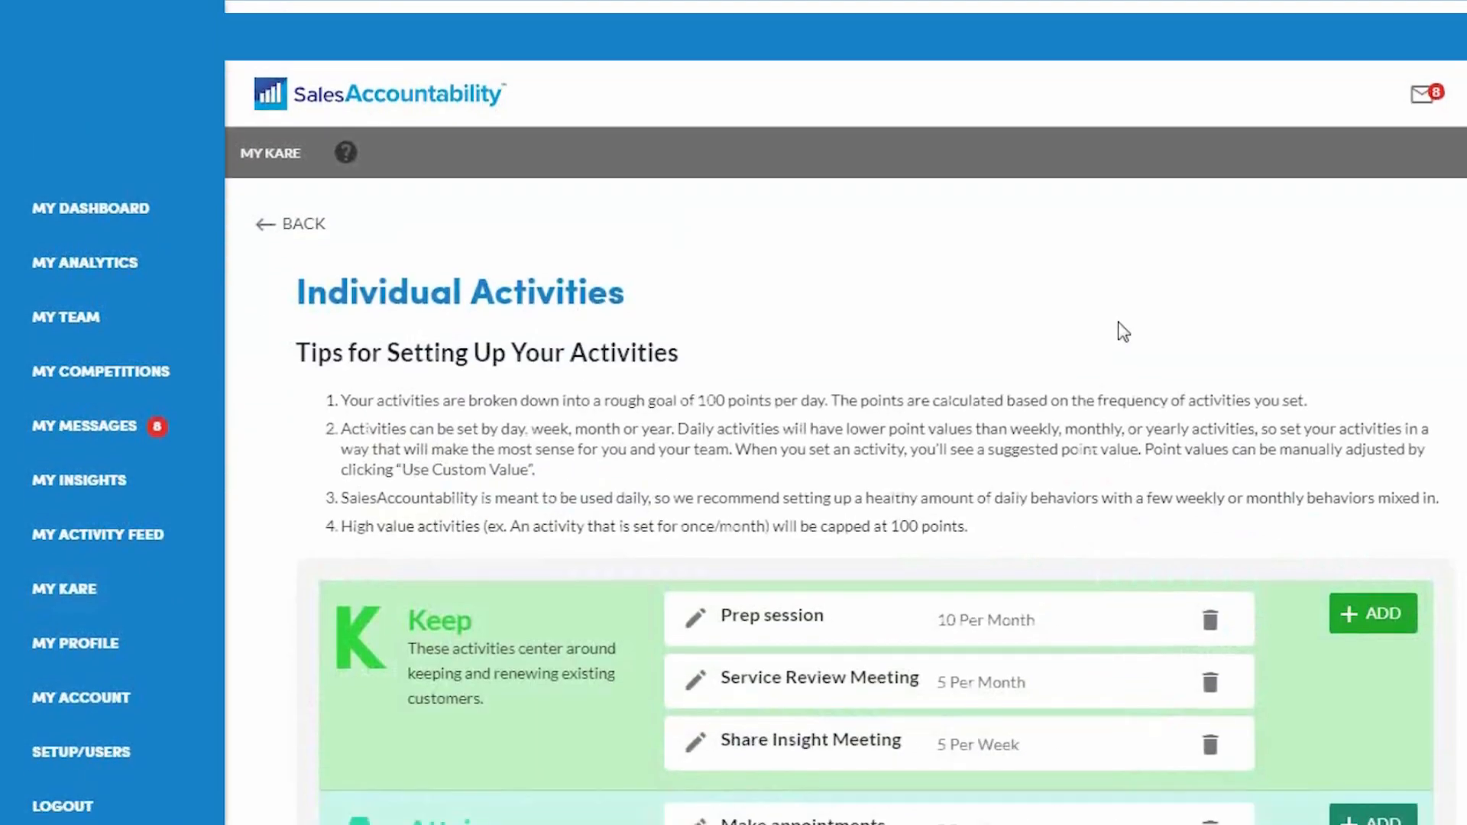
scroll(down, 3)
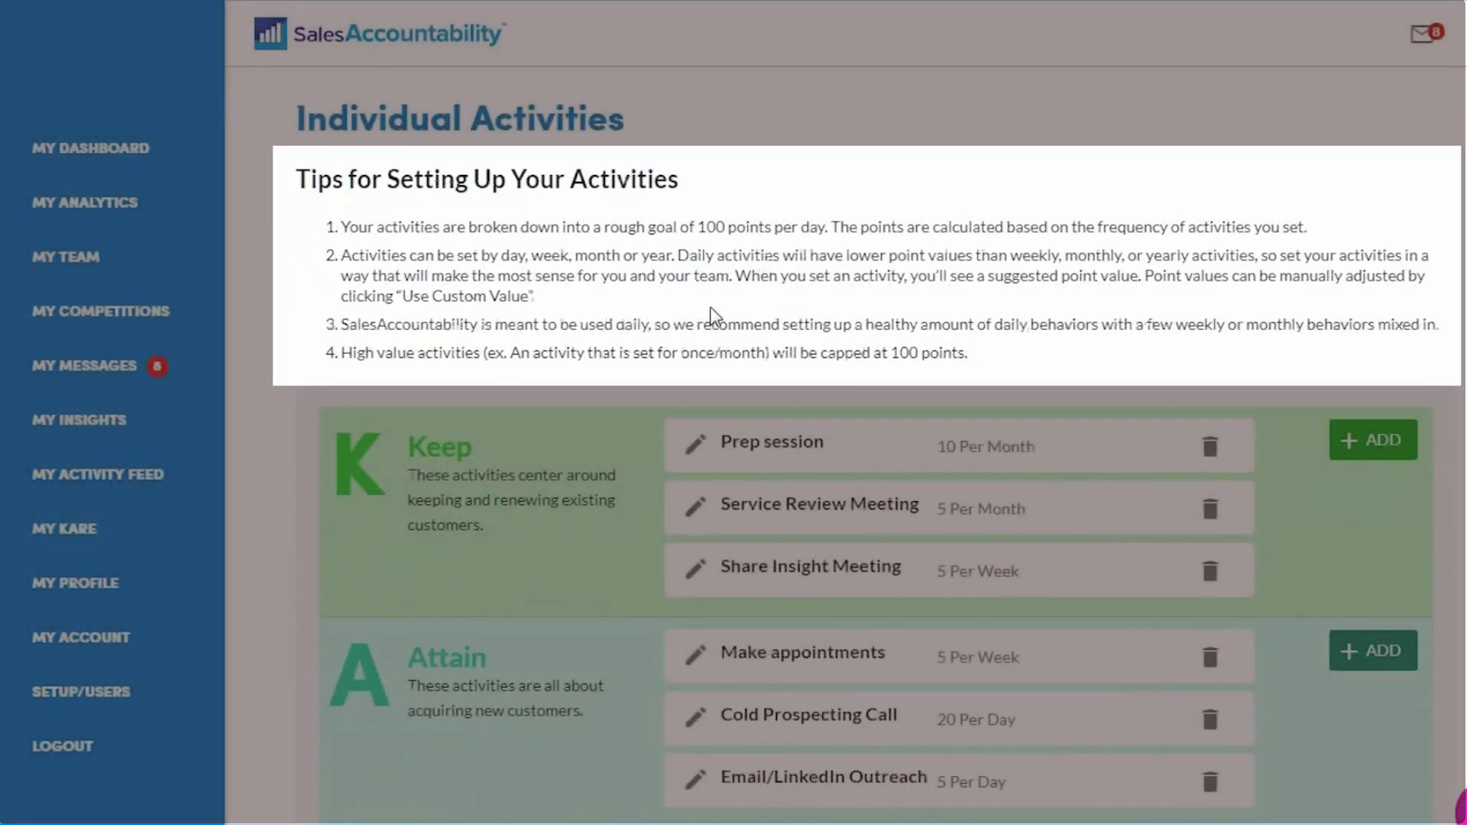
scroll(down, 3)
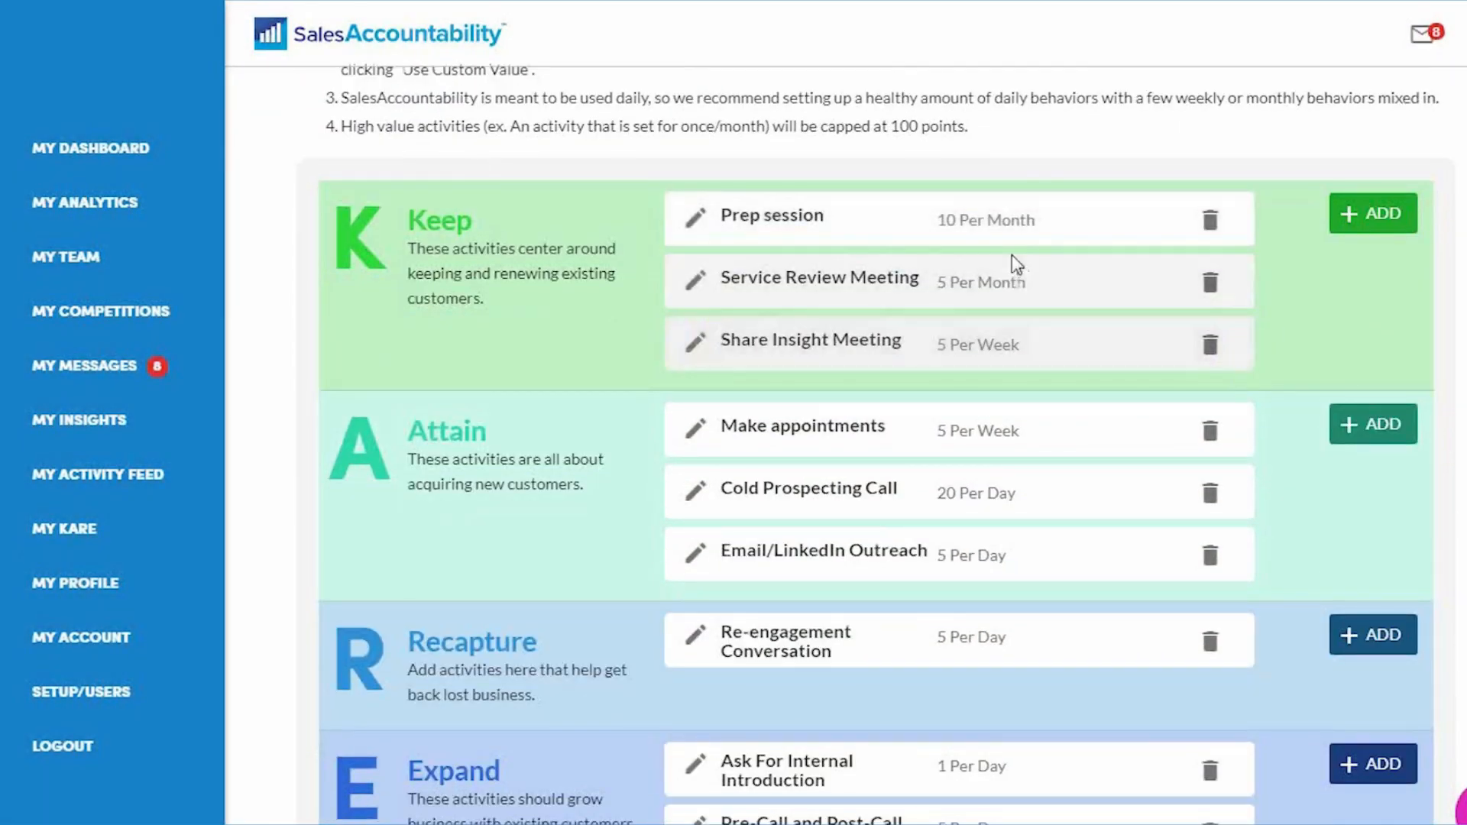
scroll(down, 3)
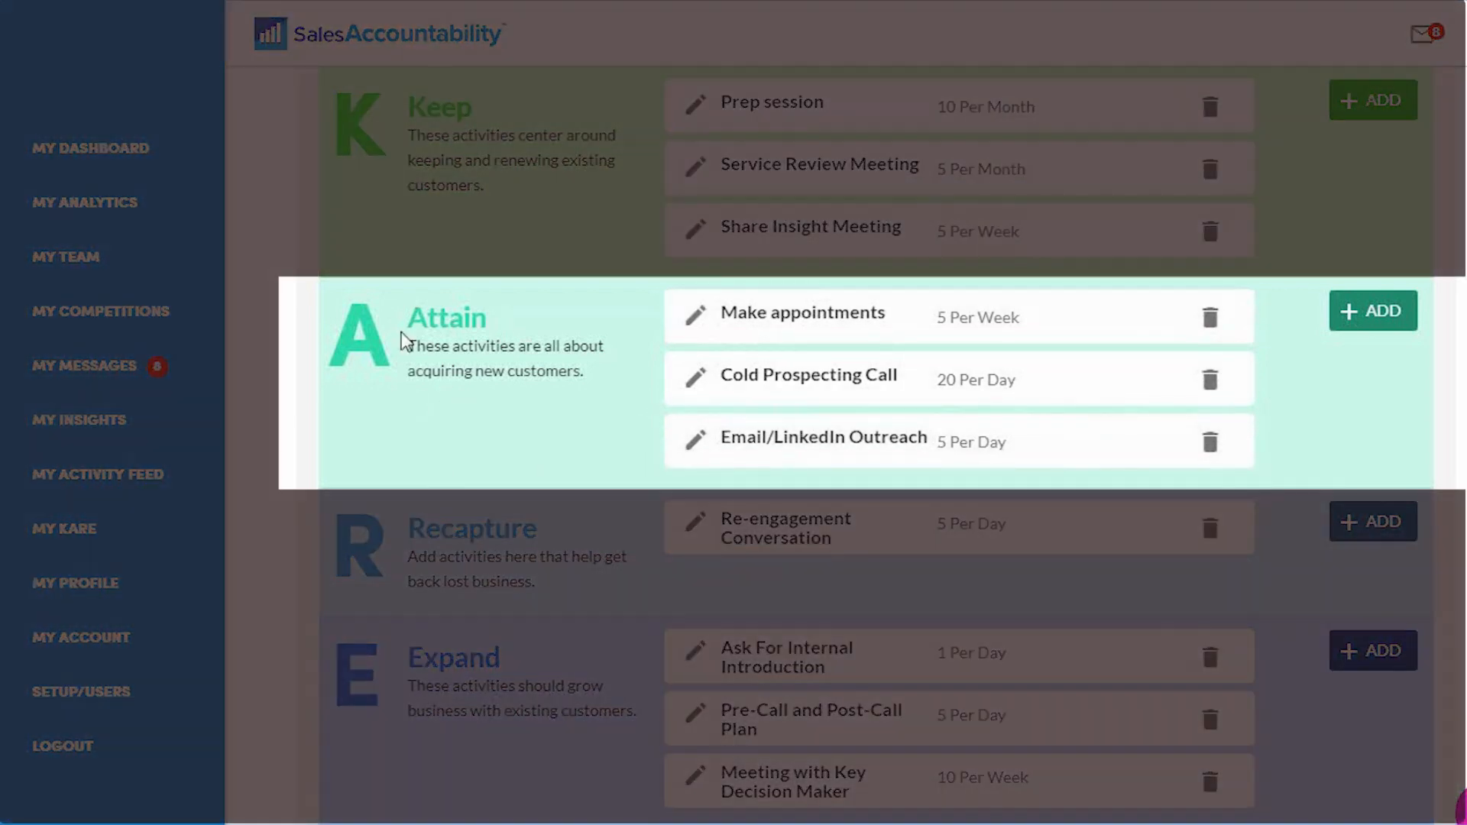
mouse_move(669, 453)
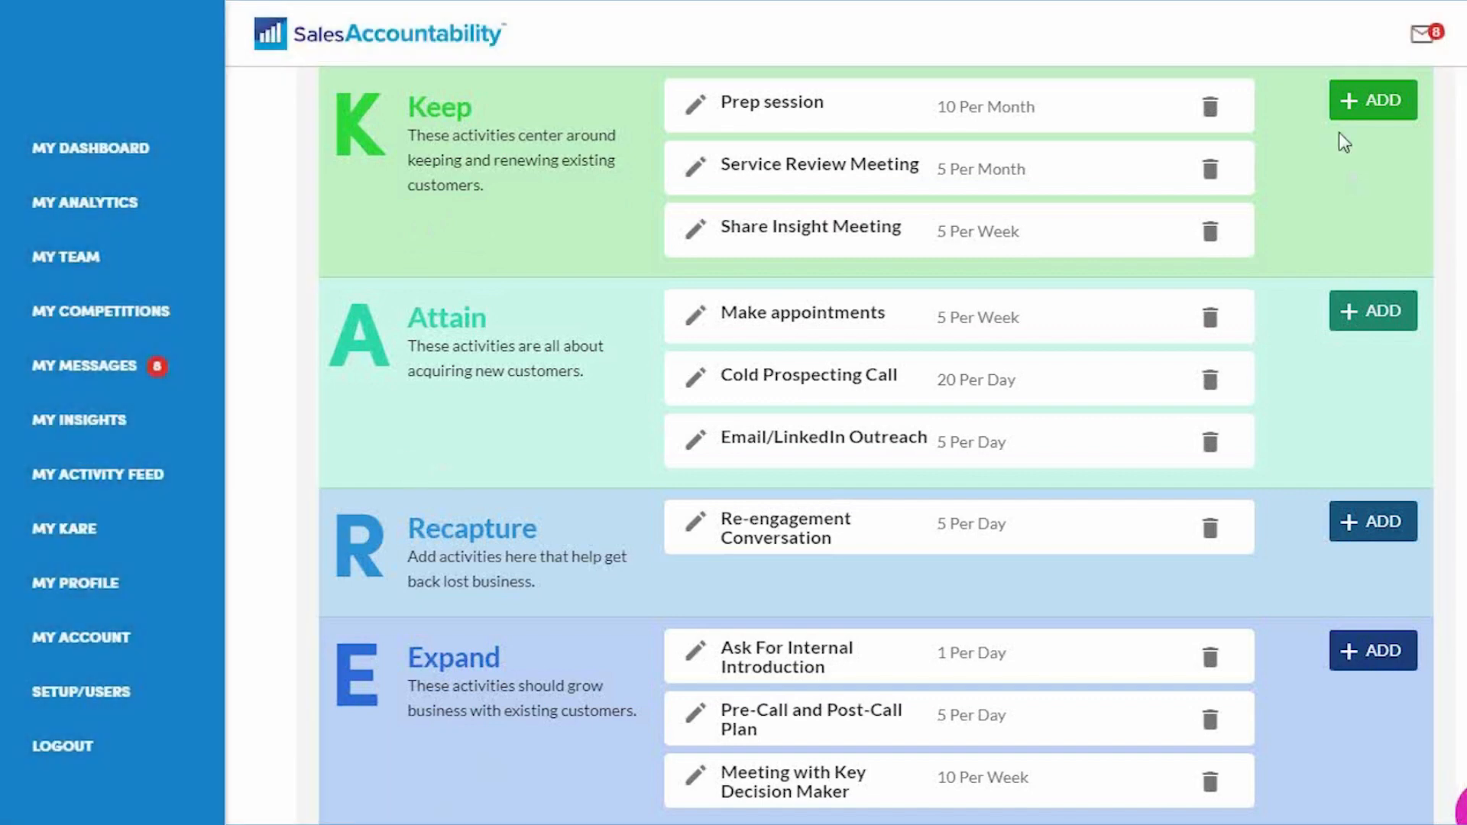
click(1372, 101)
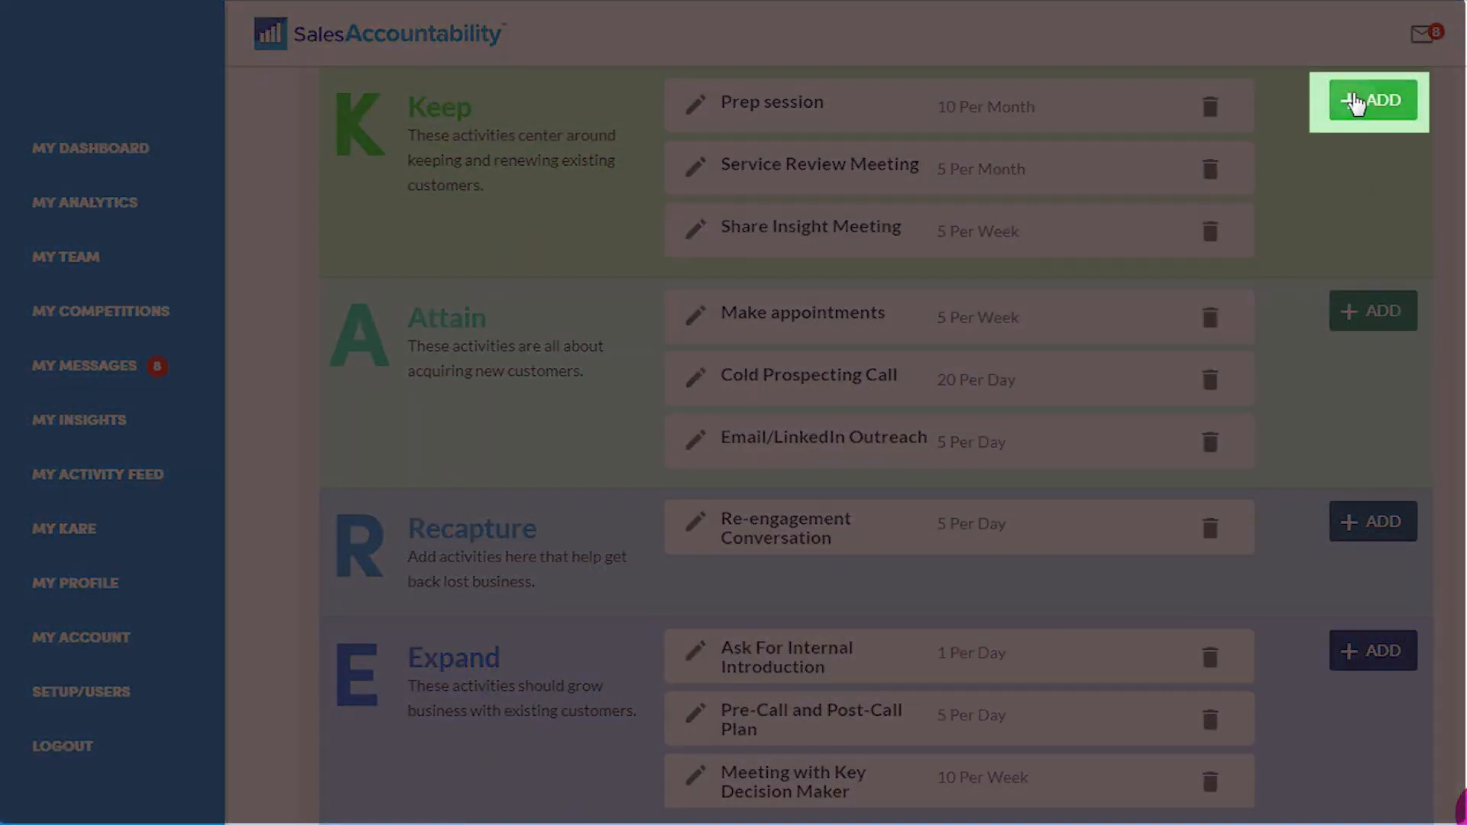
Begin a new Keep activity and name it 'Value Add Service Meeting' (defaults 5 per day, 2 points).
click(1369, 99)
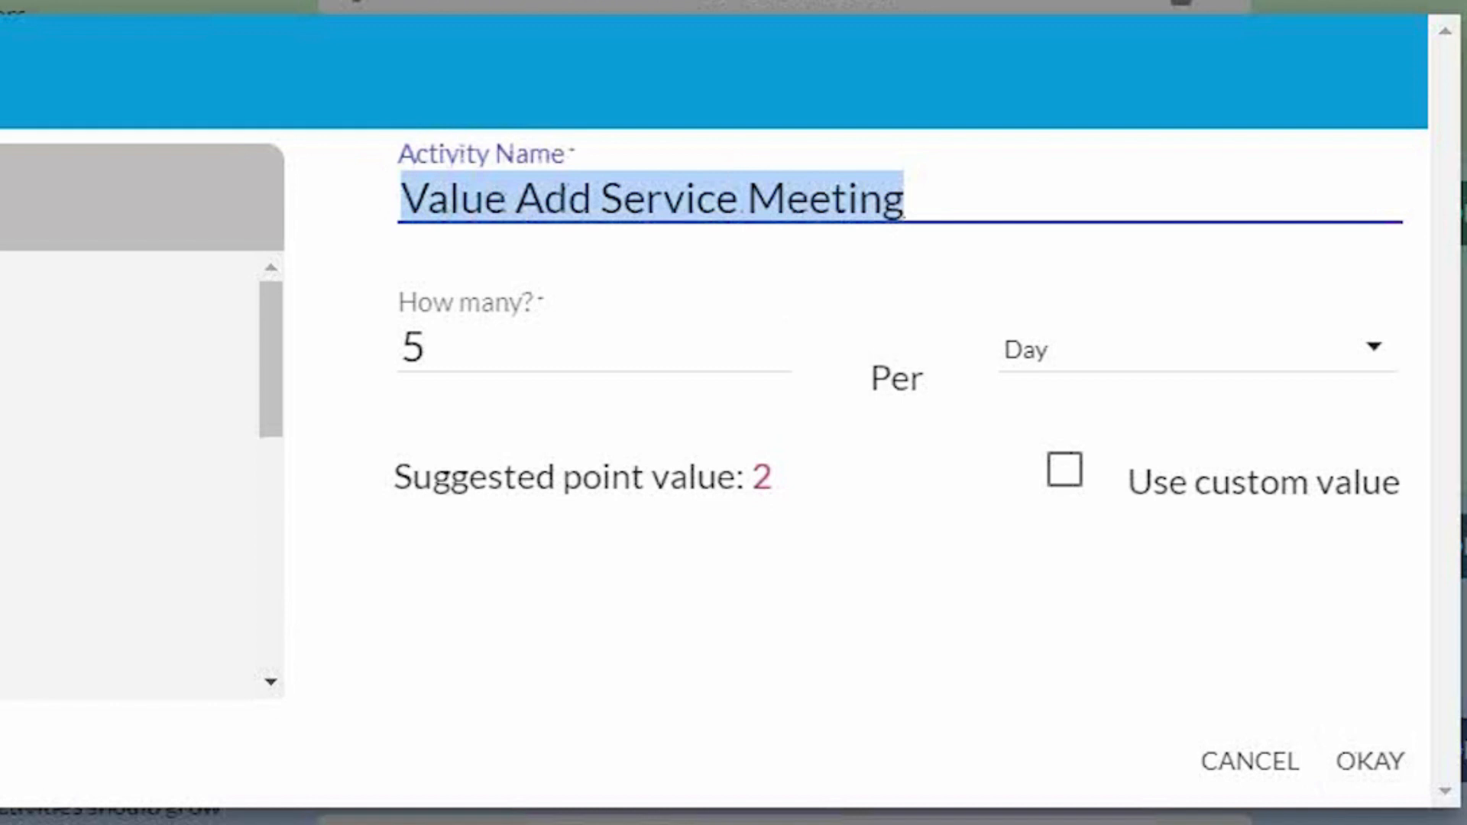
click(556, 342)
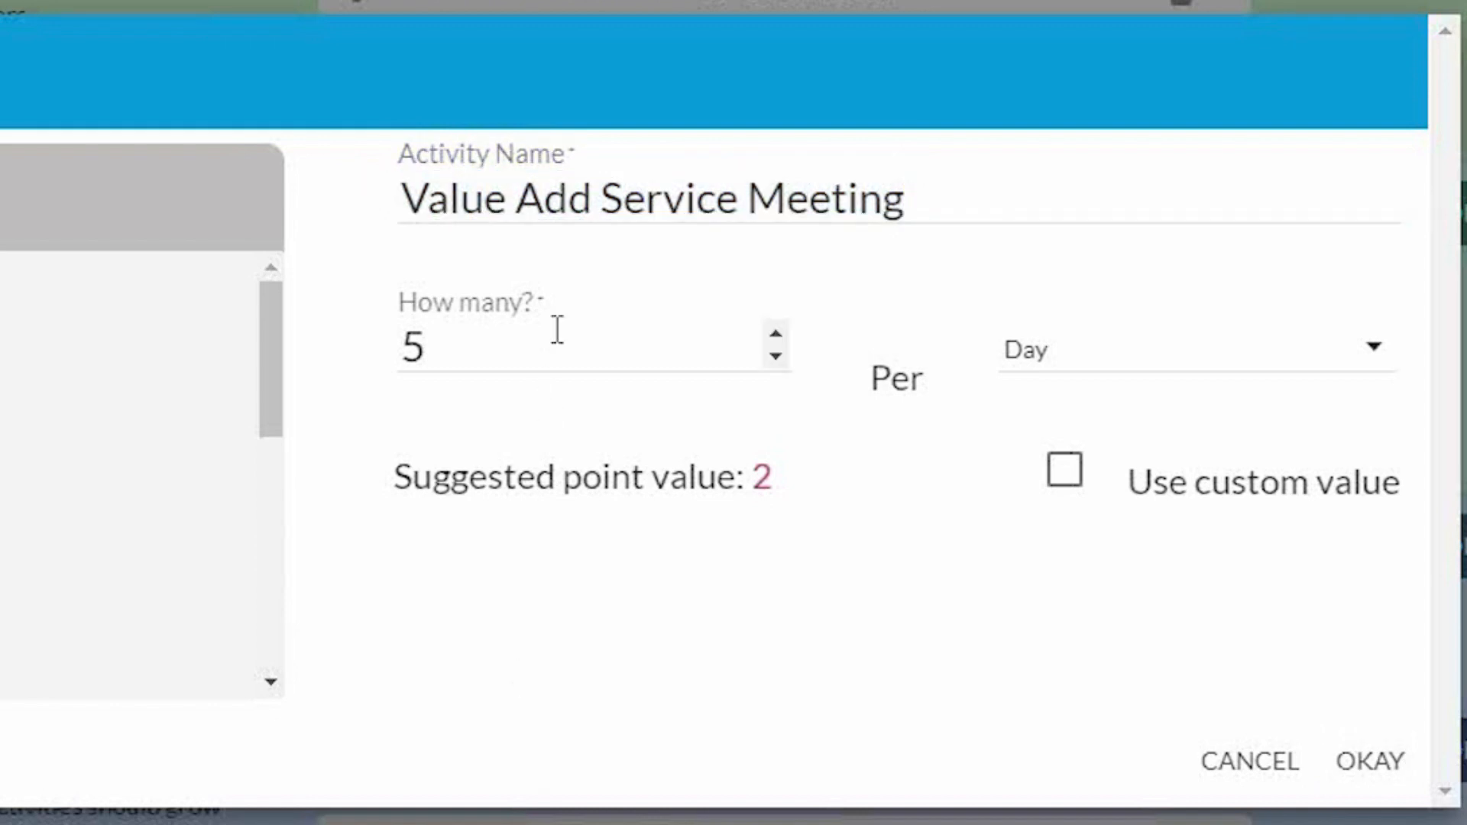
Set the frequency to 3 per Week, raising the suggested value to 23.33 points.
click(557, 346)
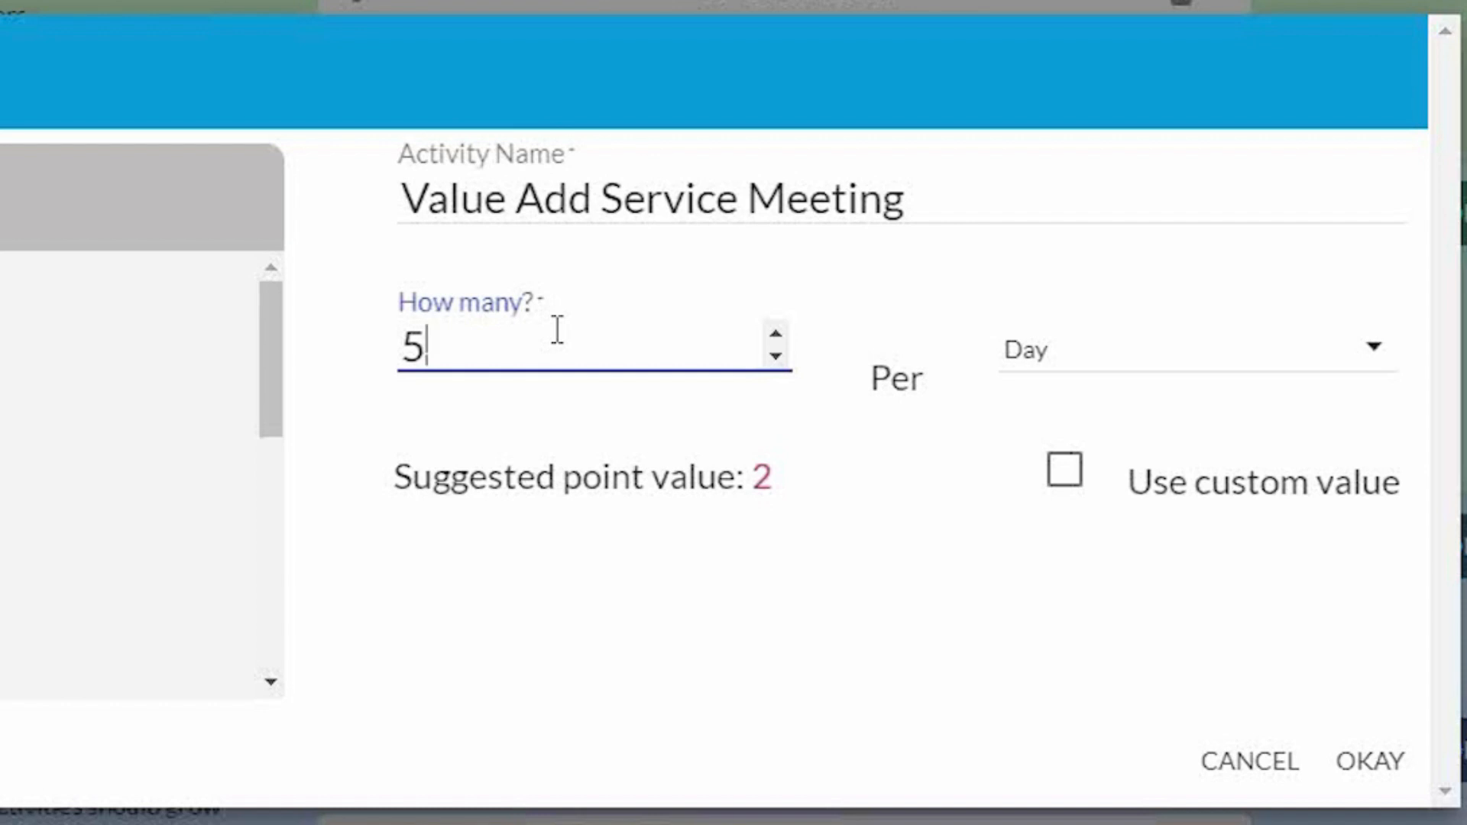
mouse_move(731, 449)
text(3)
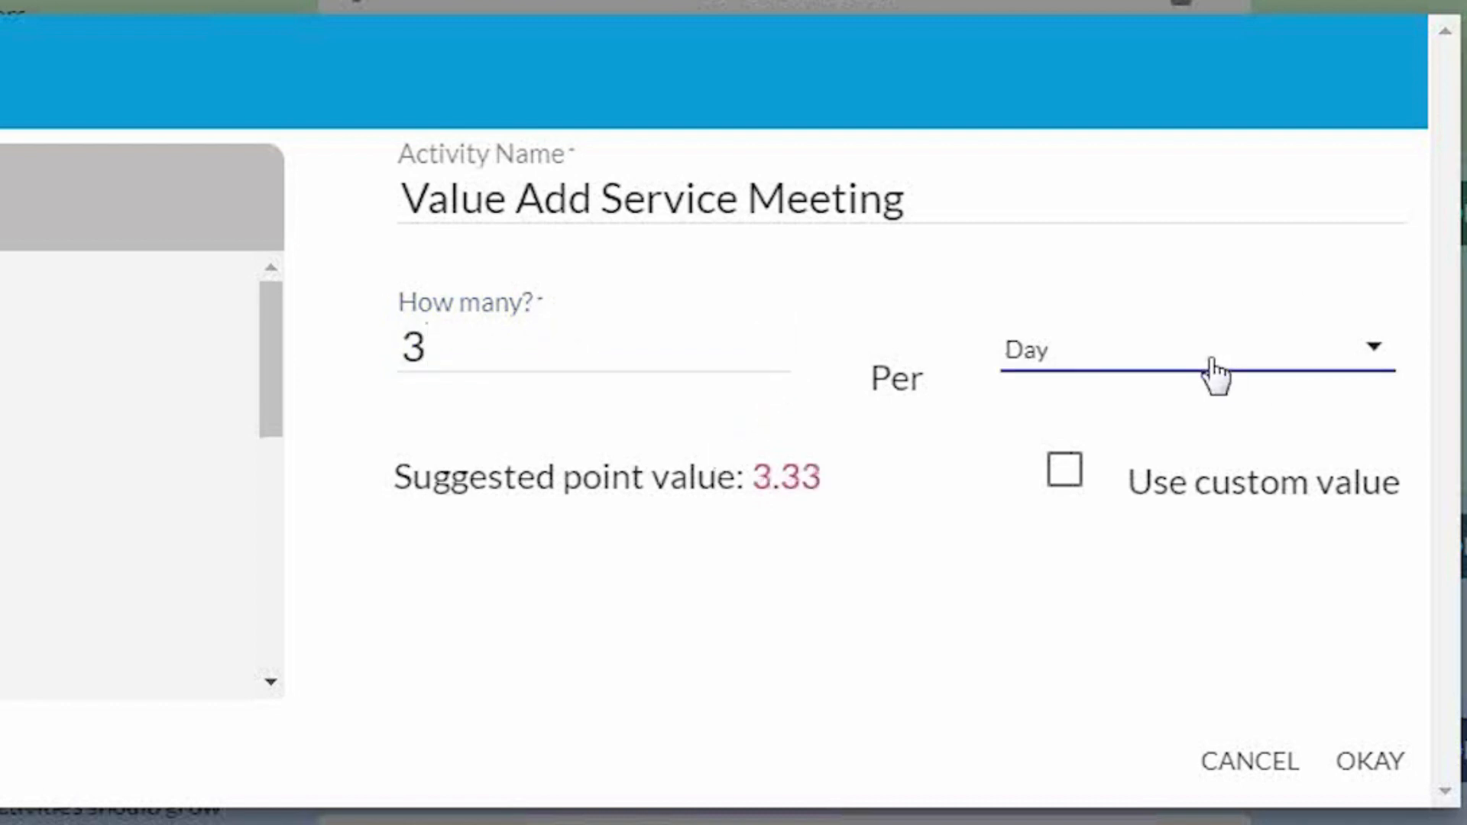
click(1220, 349)
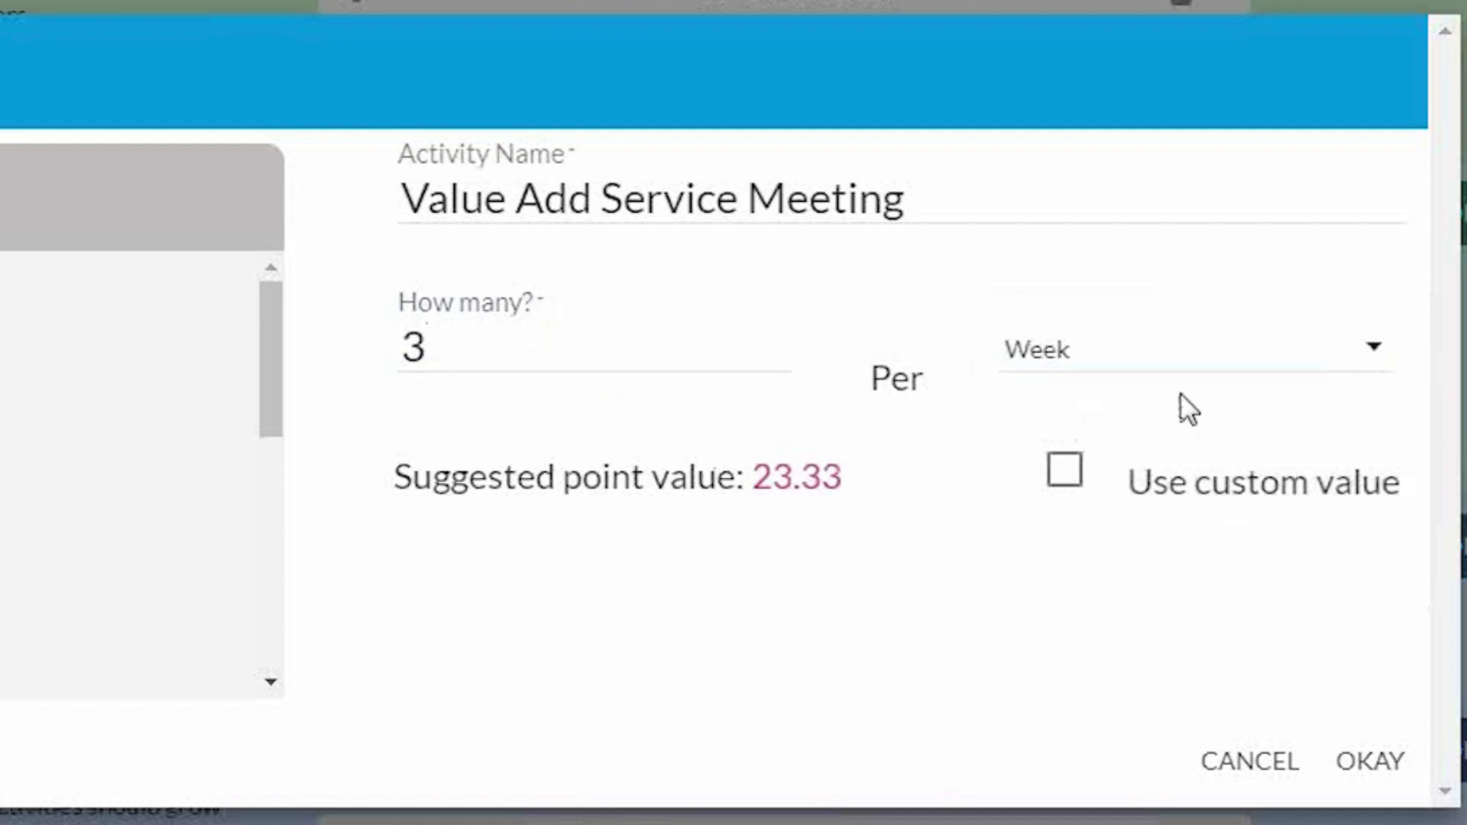
mouse_move(768, 513)
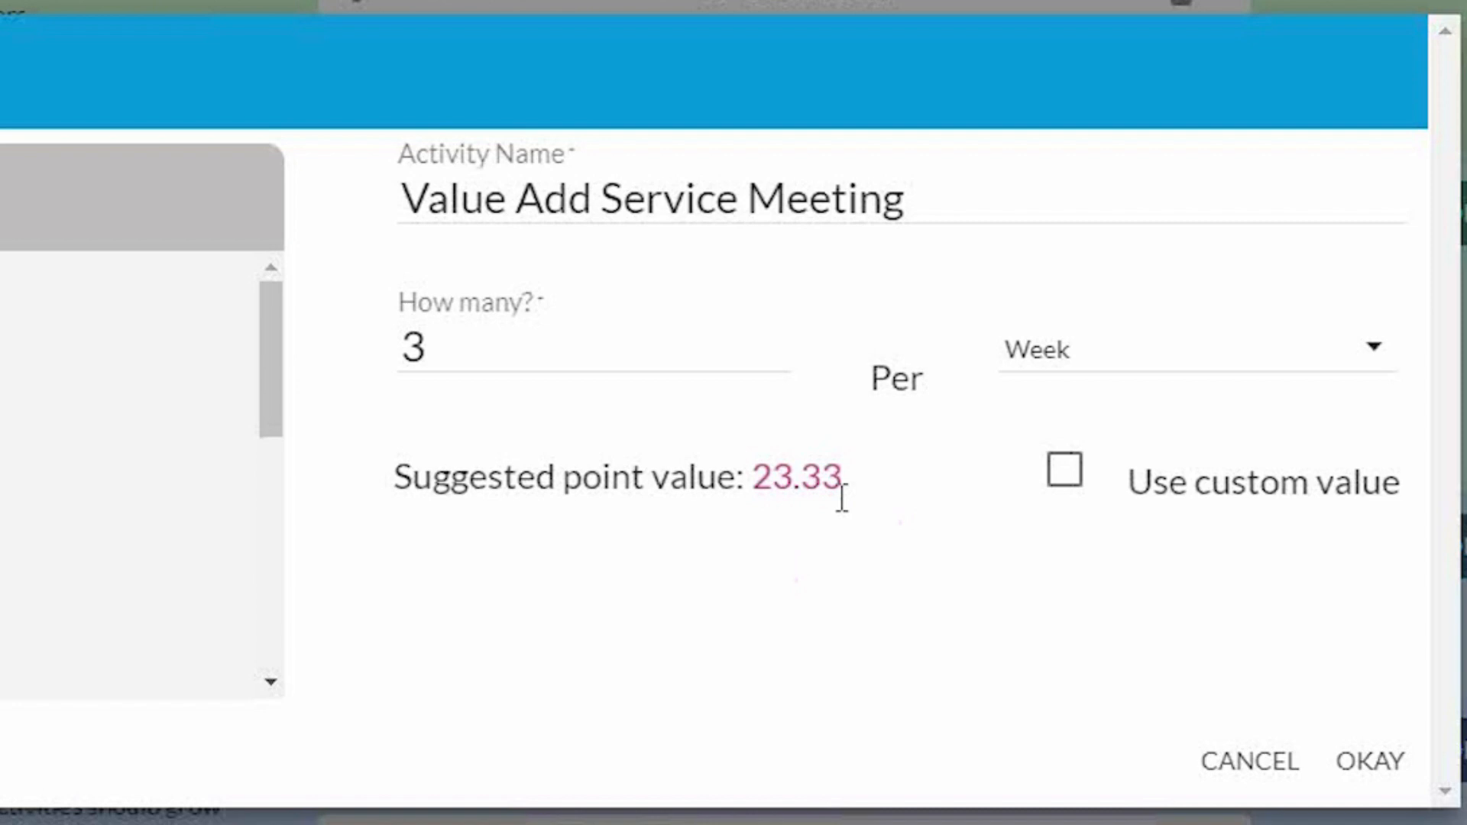
mouse_move(870, 559)
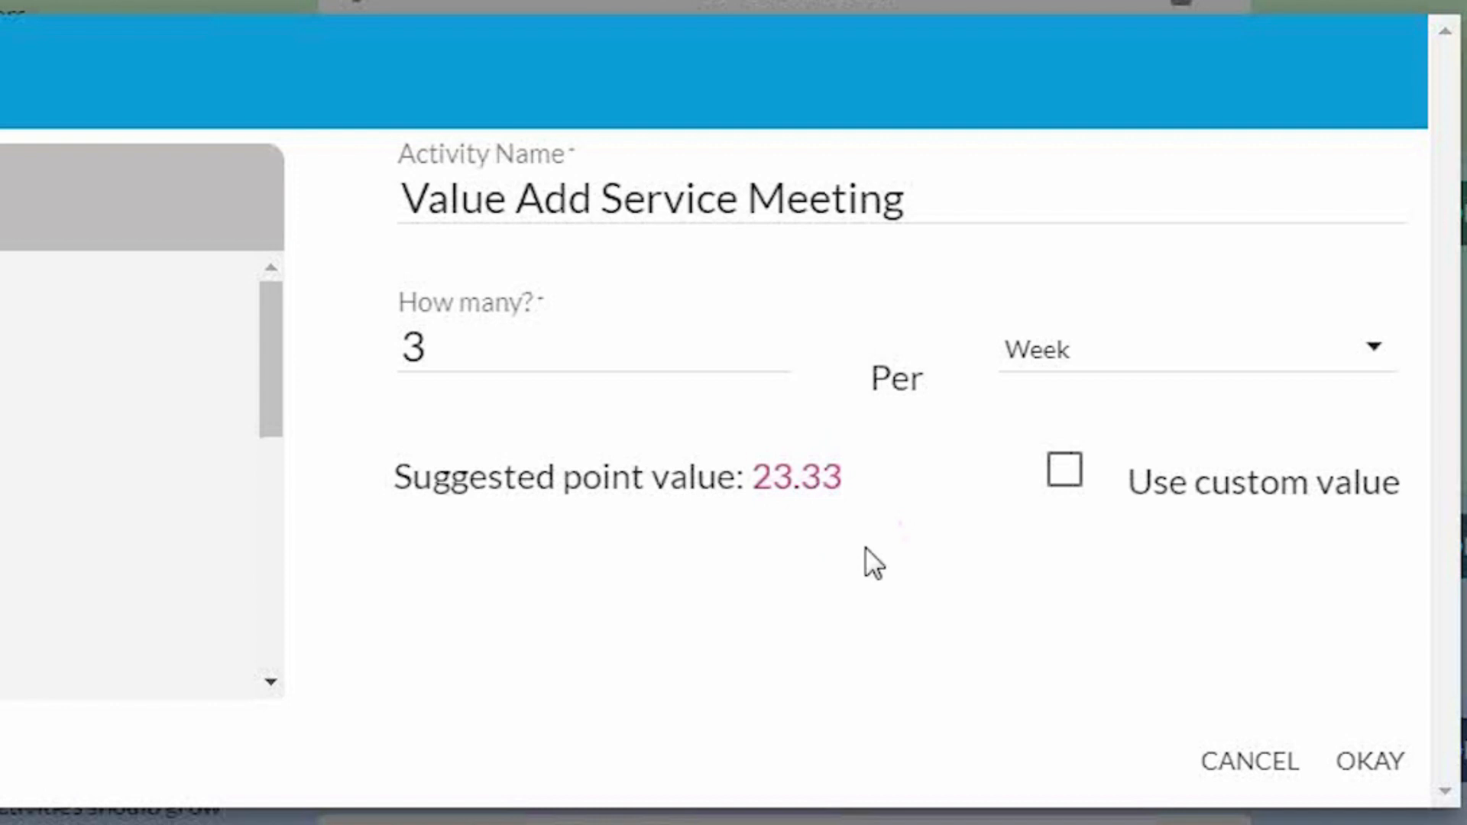
mouse_move(596, 396)
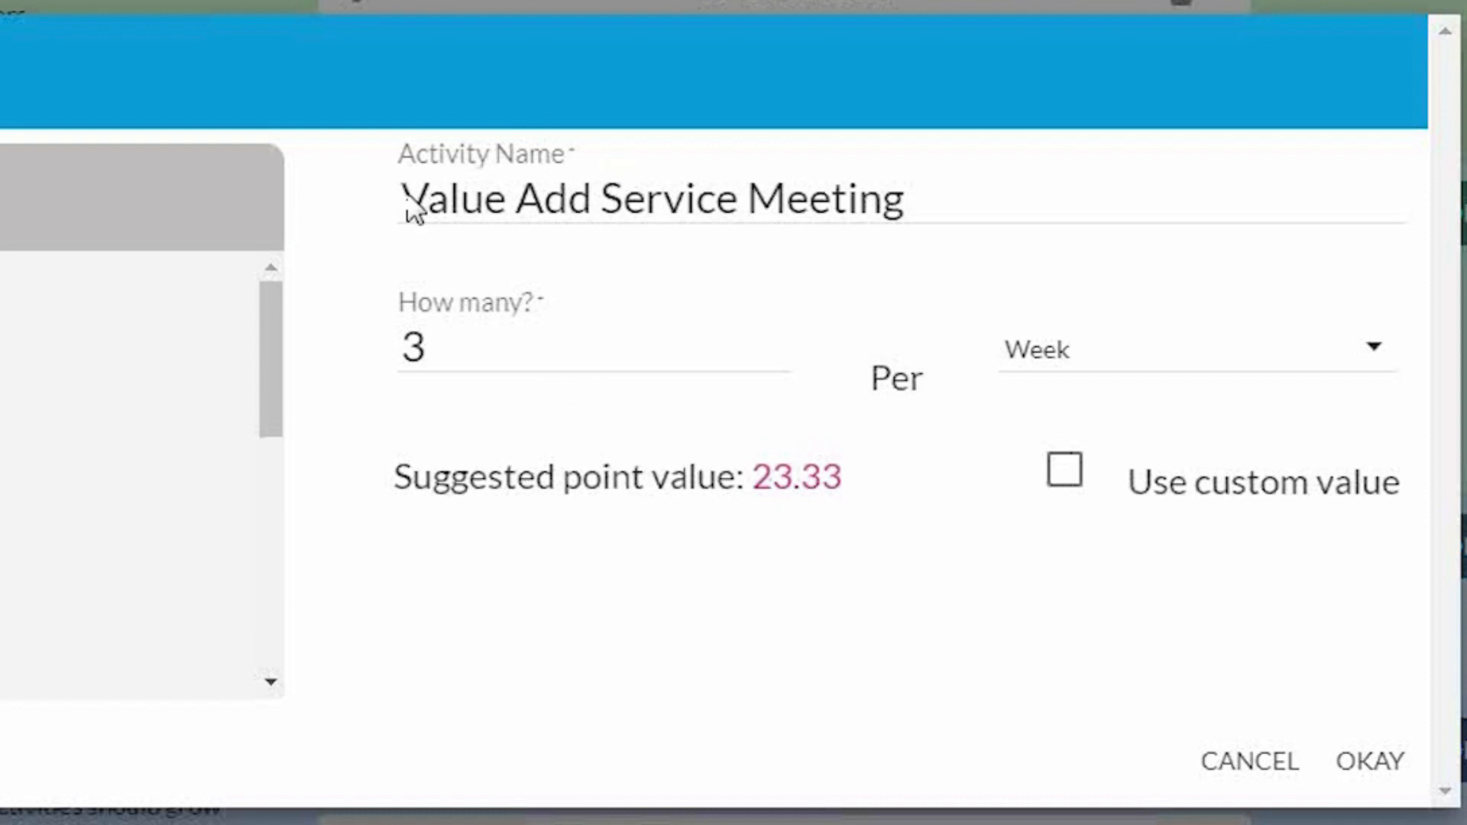
mouse_move(853, 520)
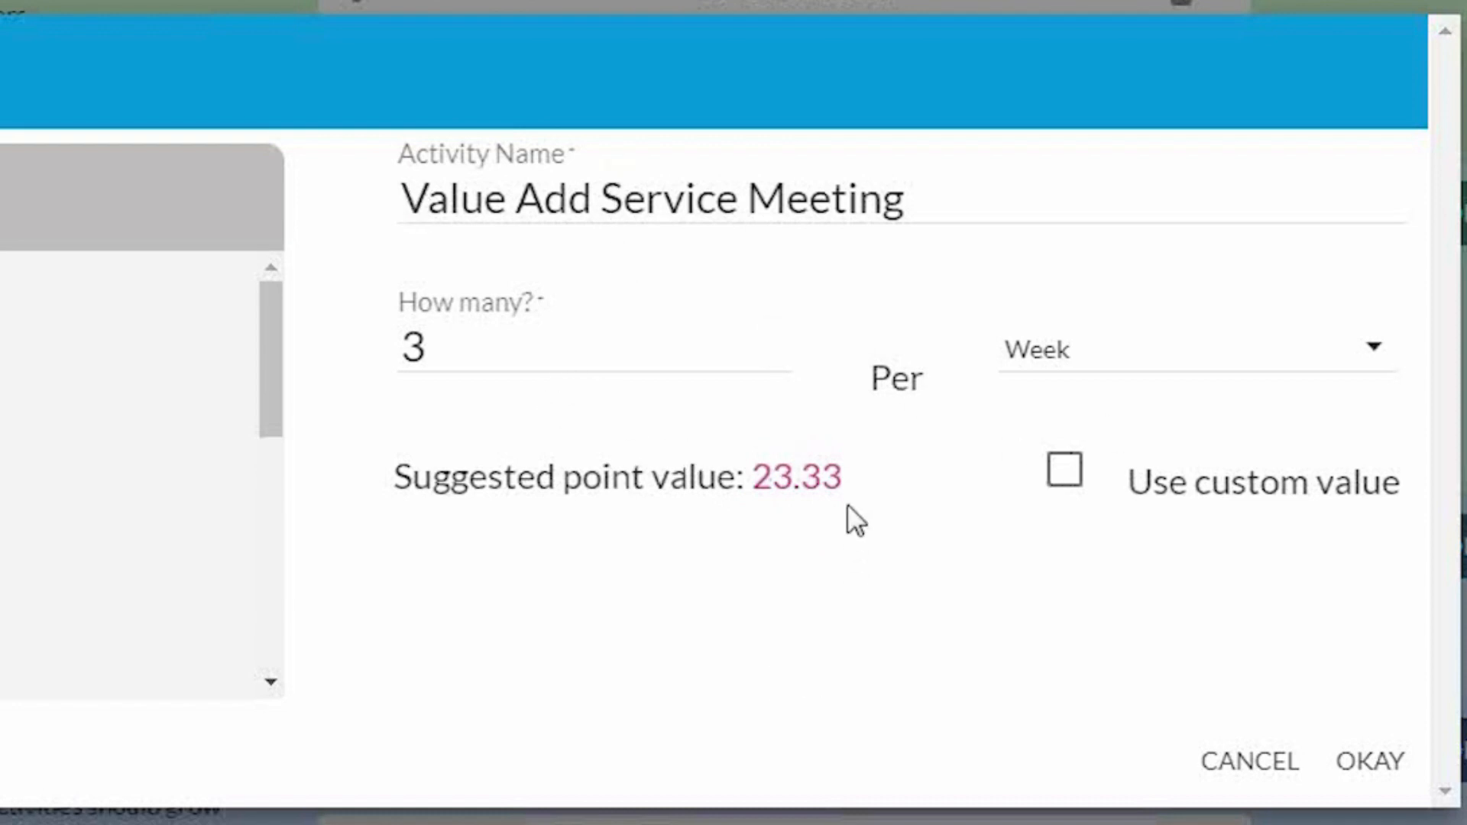
mouse_move(895, 562)
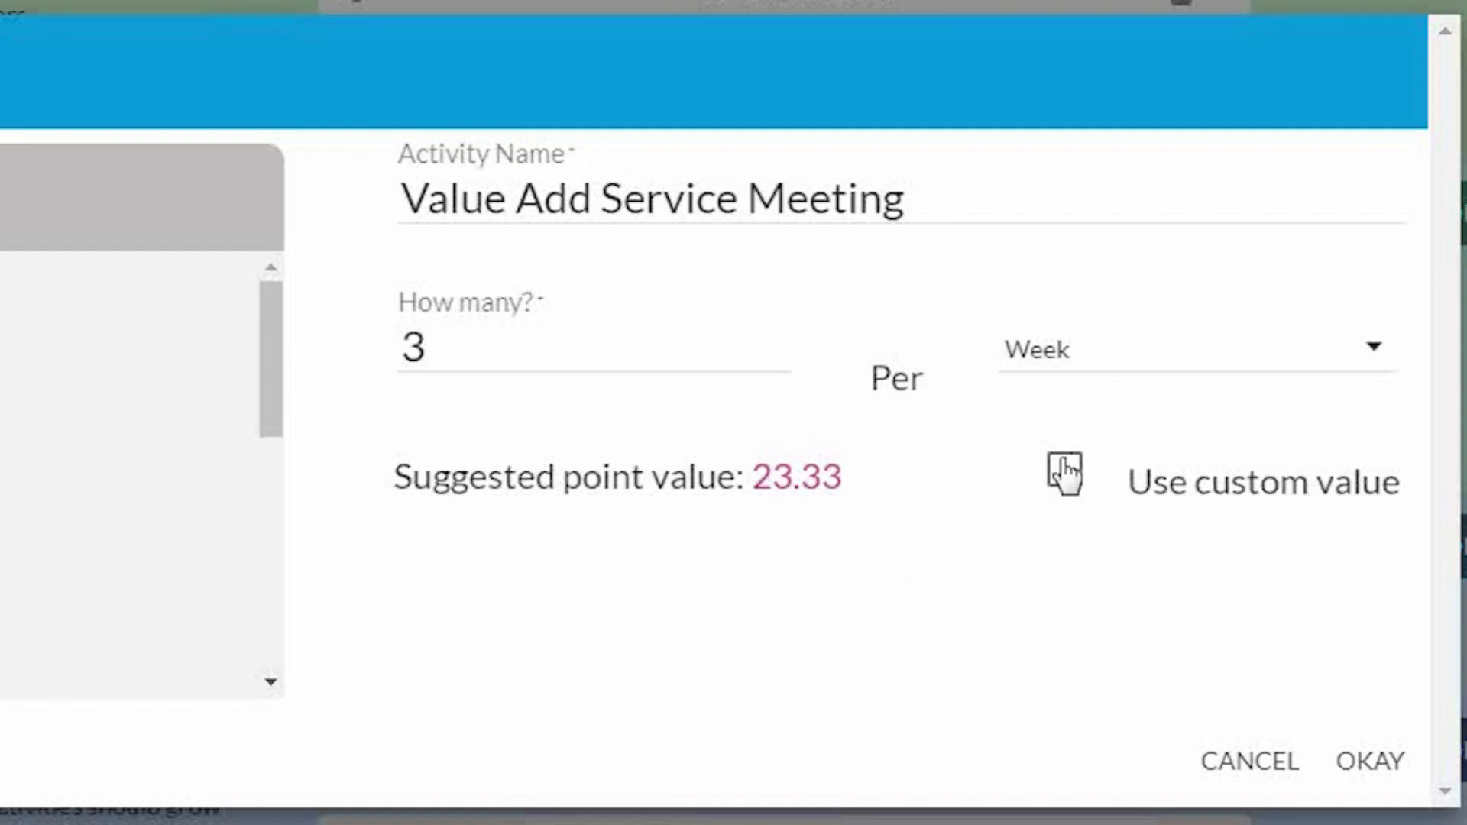
Use a custom value of 10 points and save Value Add Service Meeting to the Keep list.
click(1064, 475)
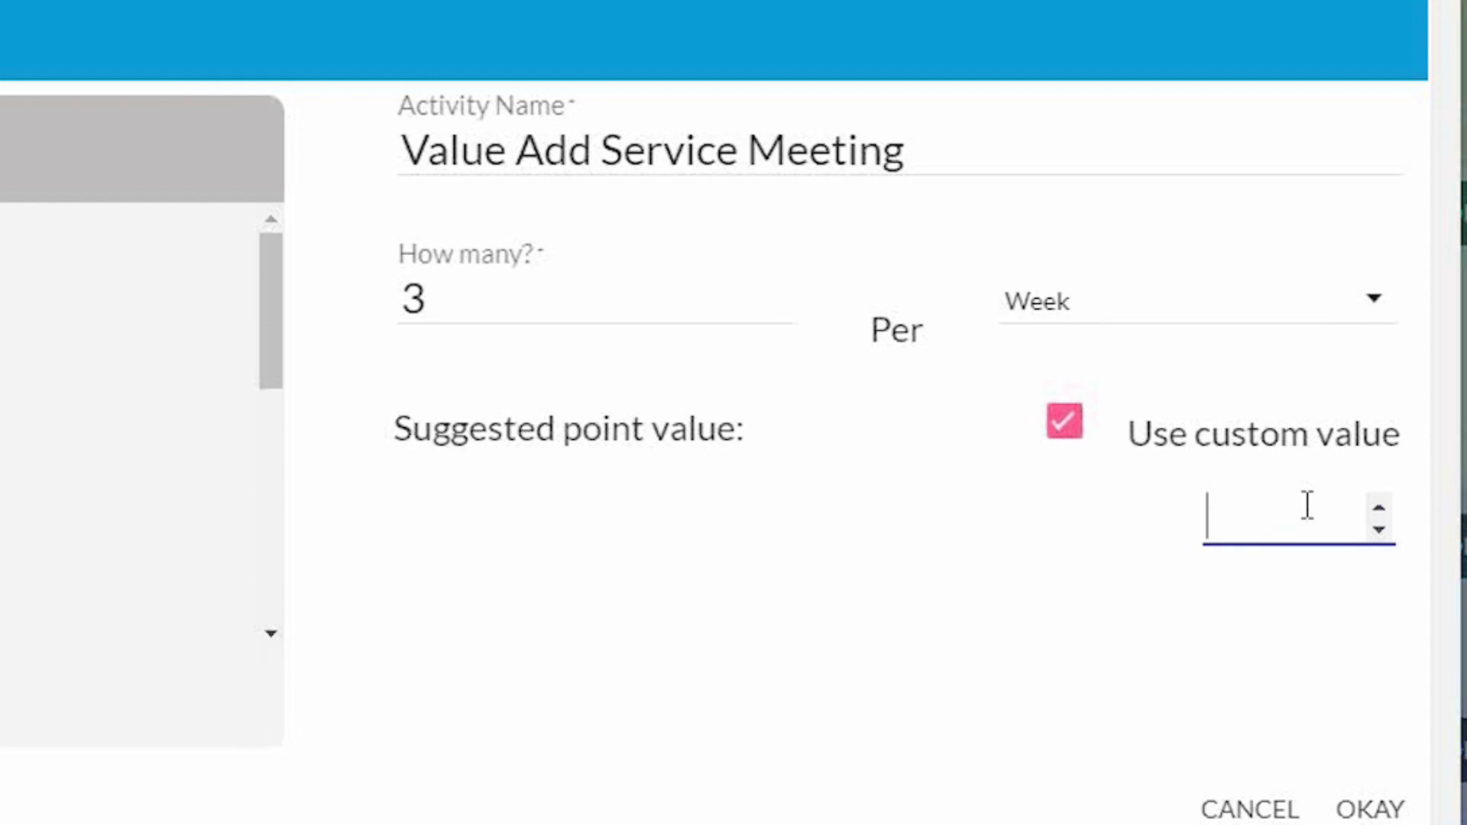
text(10)
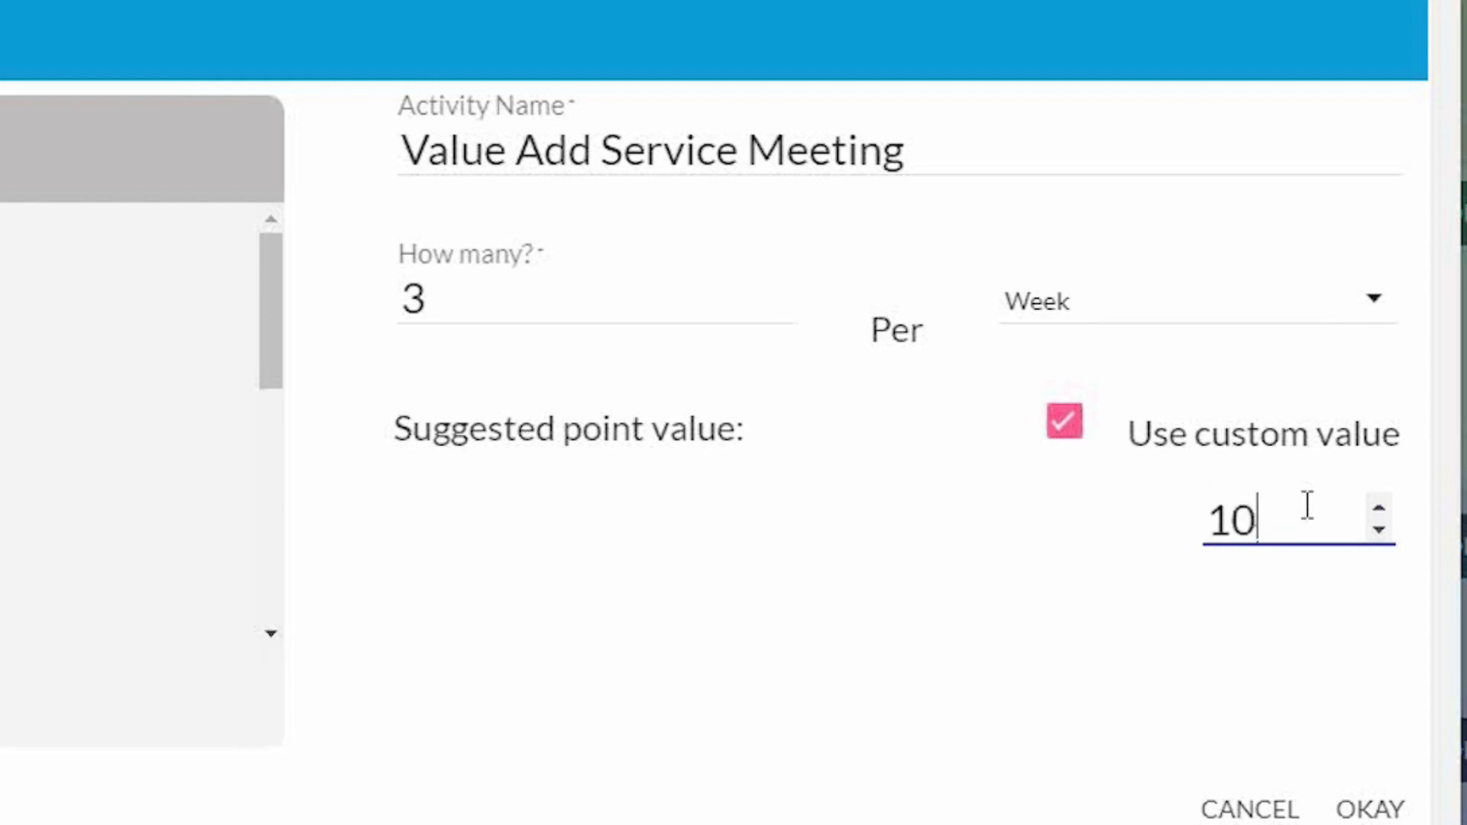
mouse_move(528, 58)
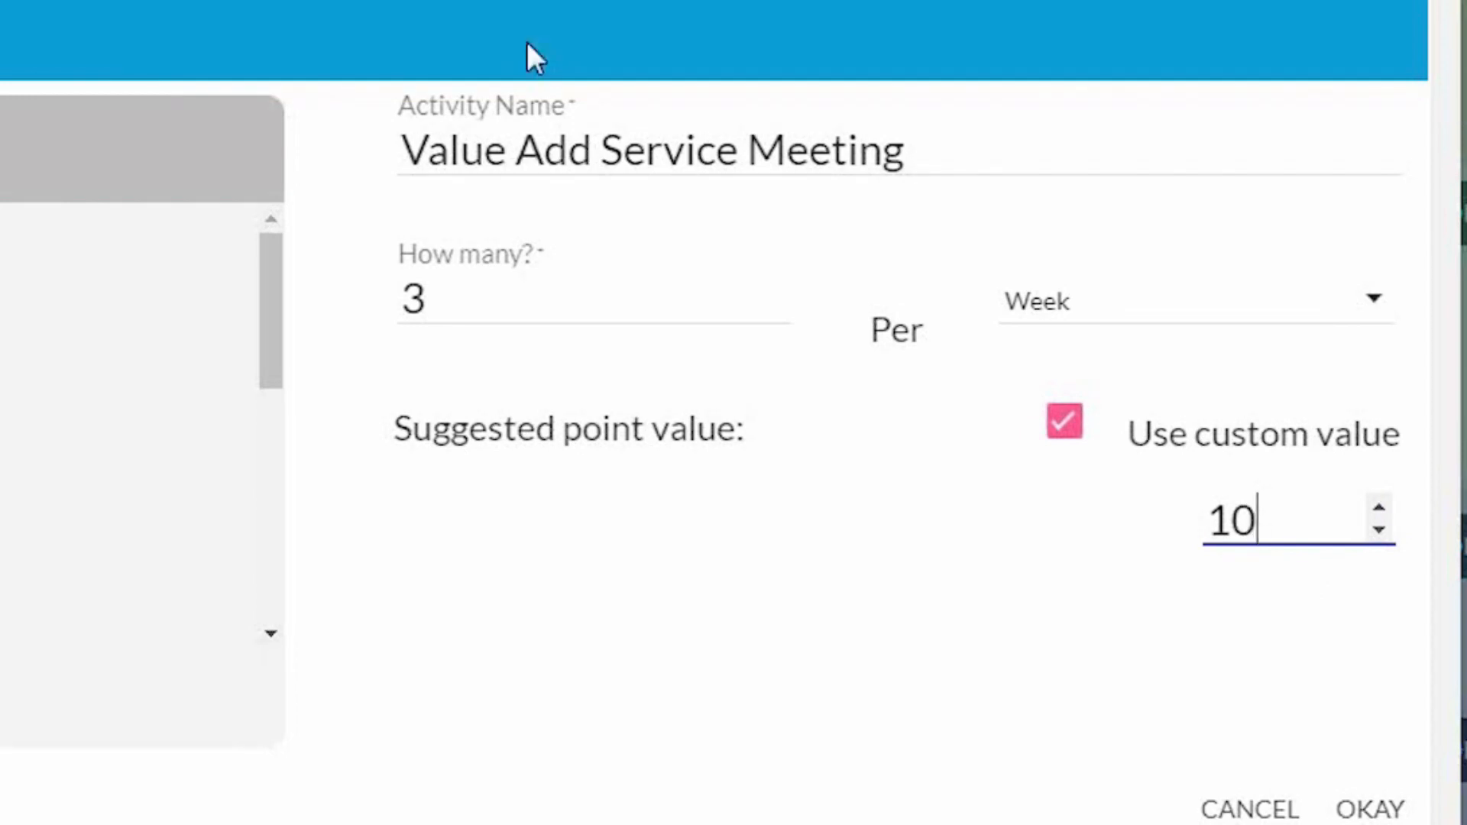
mouse_move(694, 229)
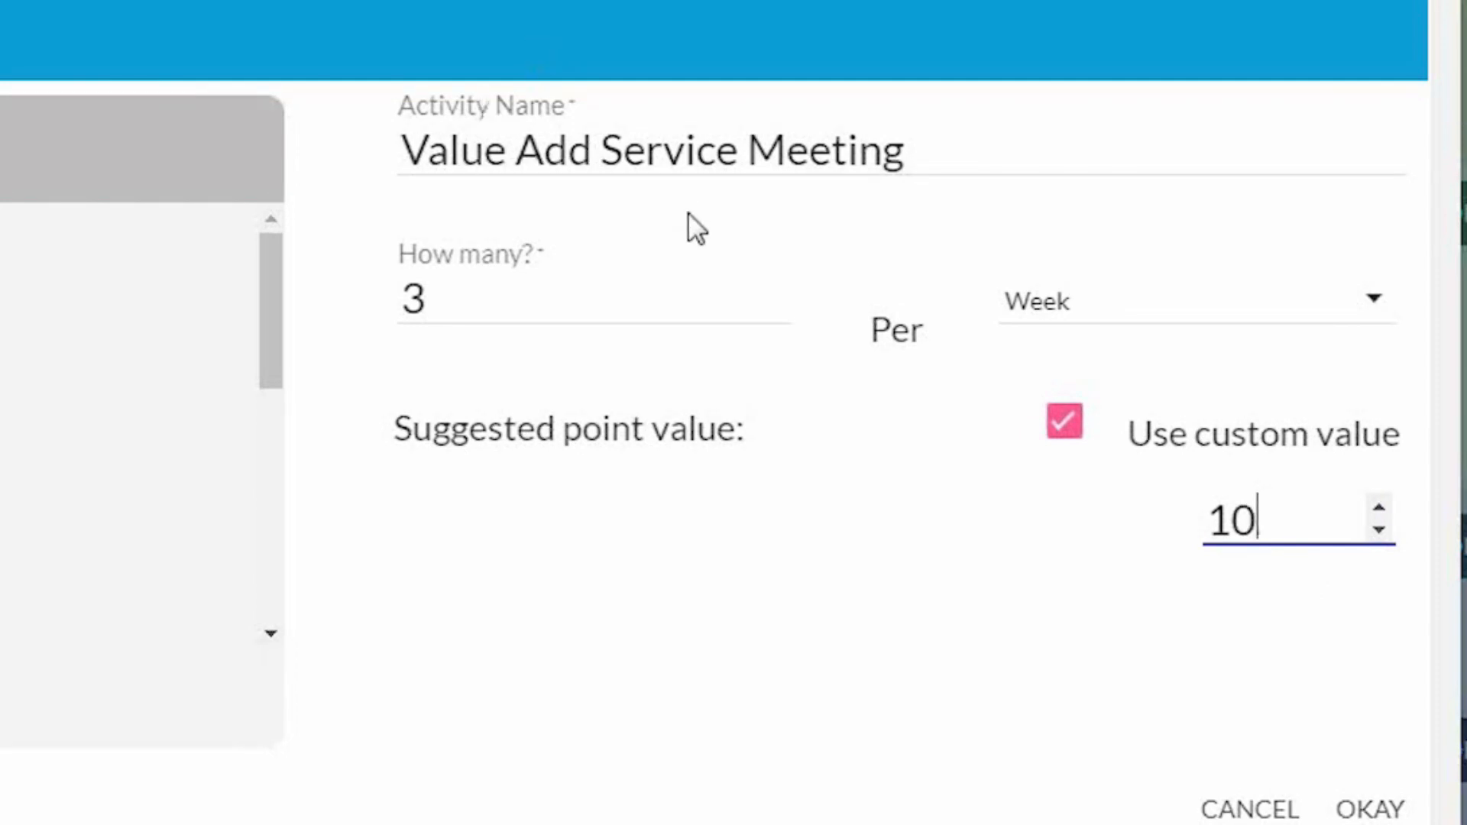
mouse_move(1284, 590)
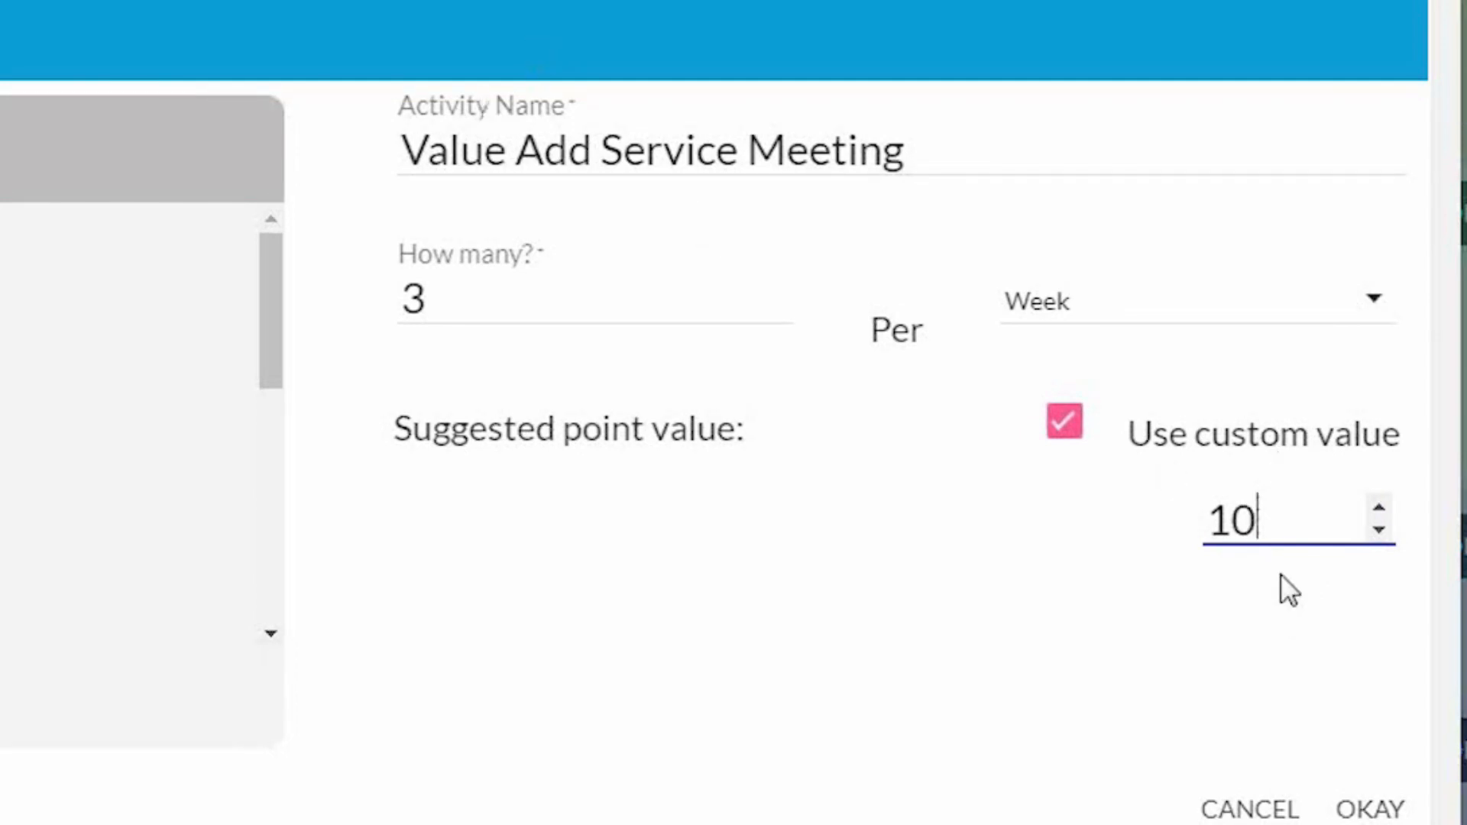
click(1369, 808)
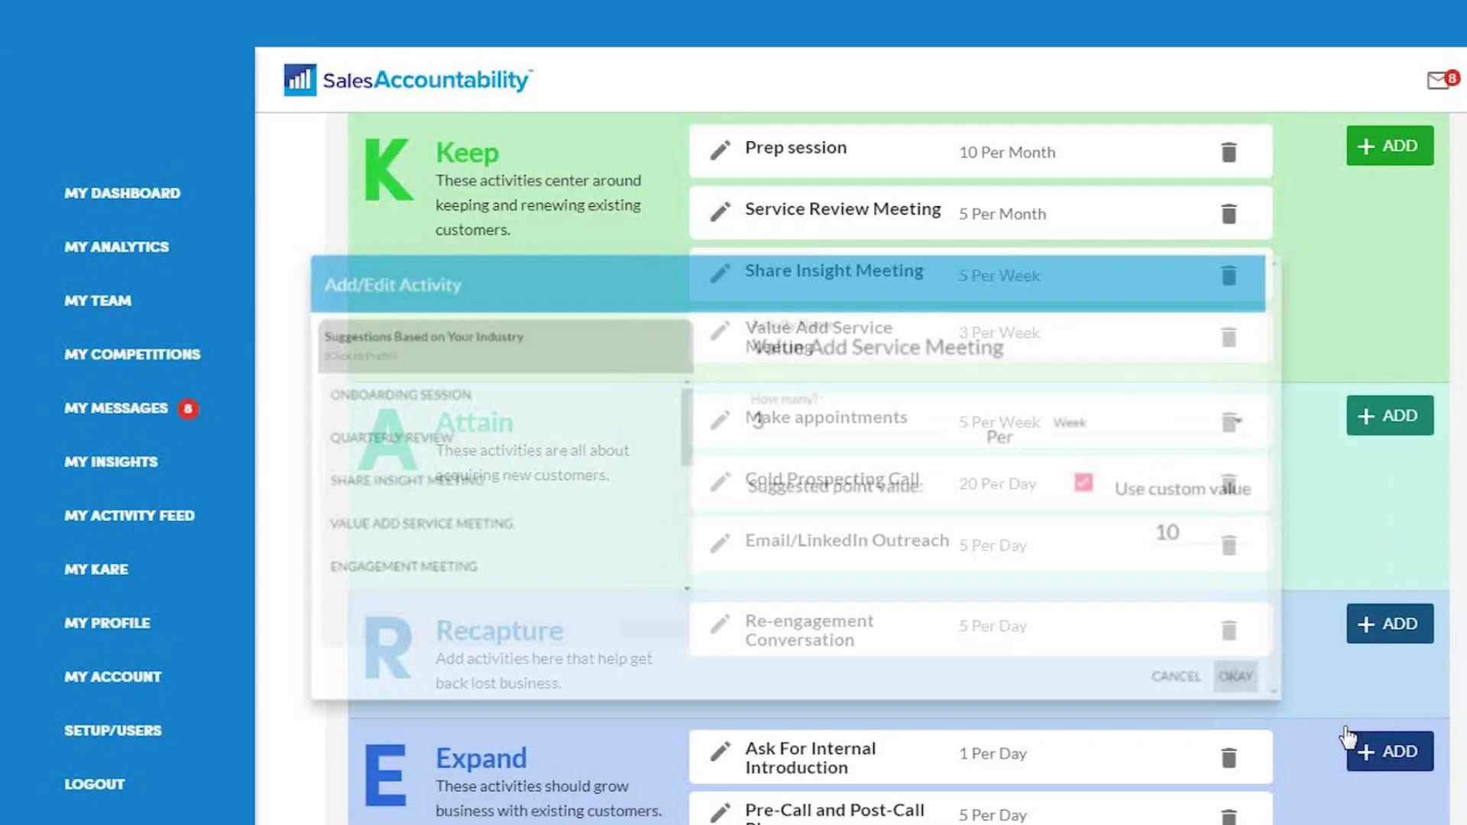